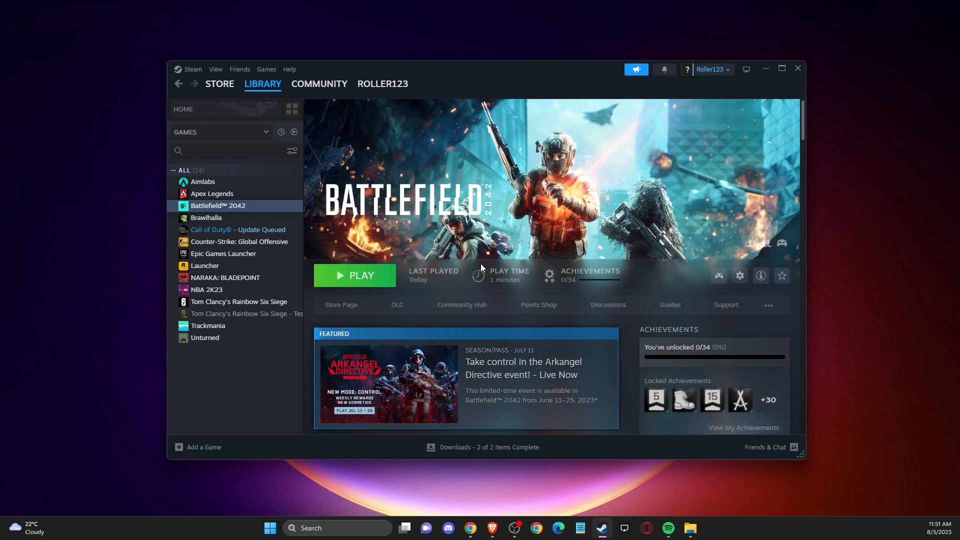
Reach the Controller page of Steam's client settings via the Steam menu
click(382, 84)
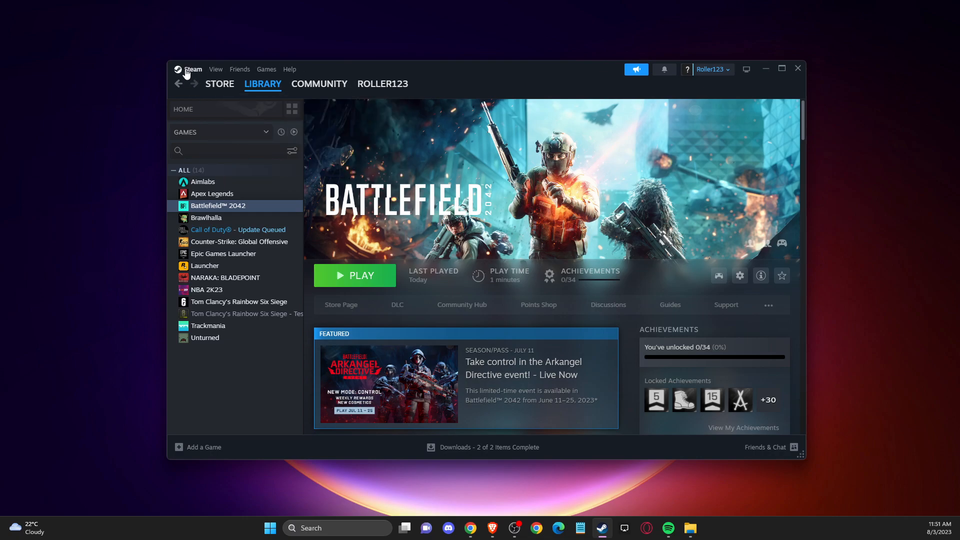
click(192, 69)
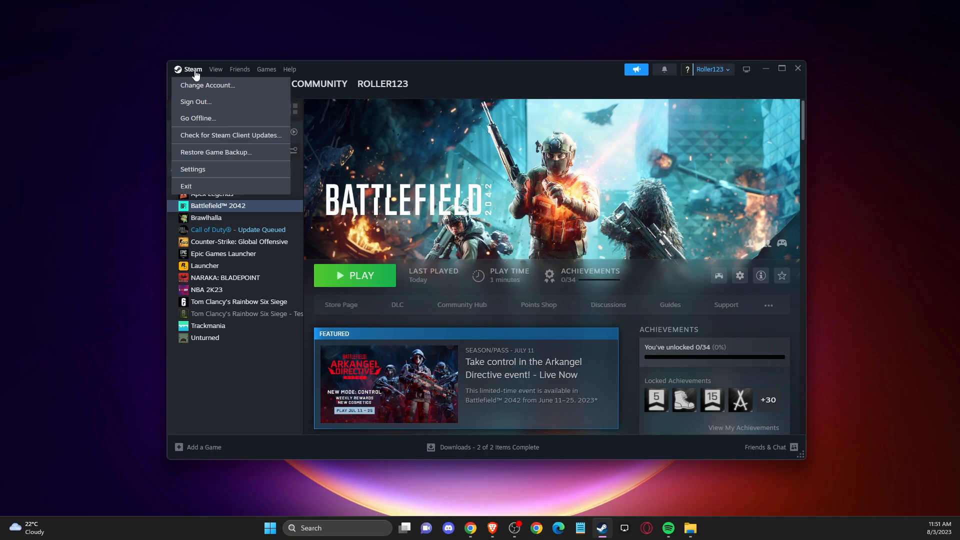
click(192, 169)
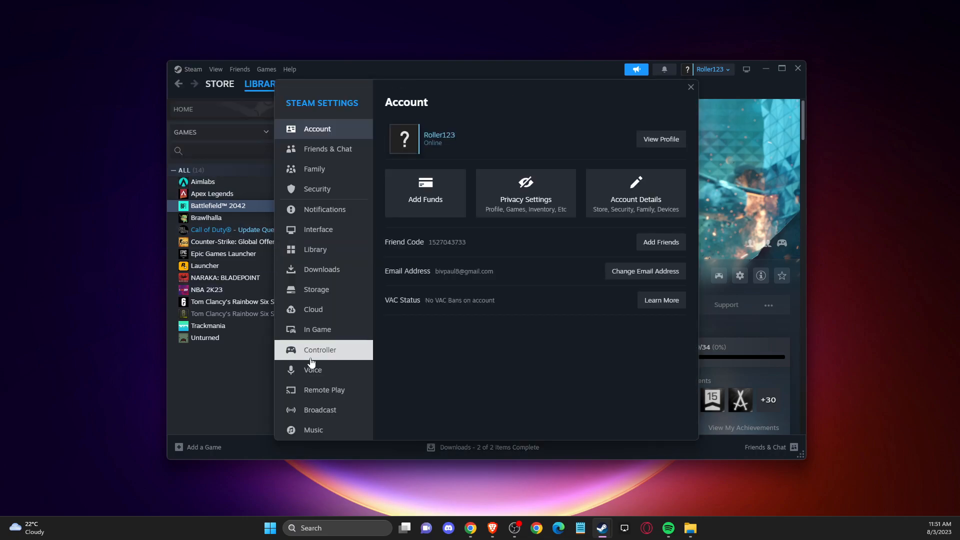
click(319, 350)
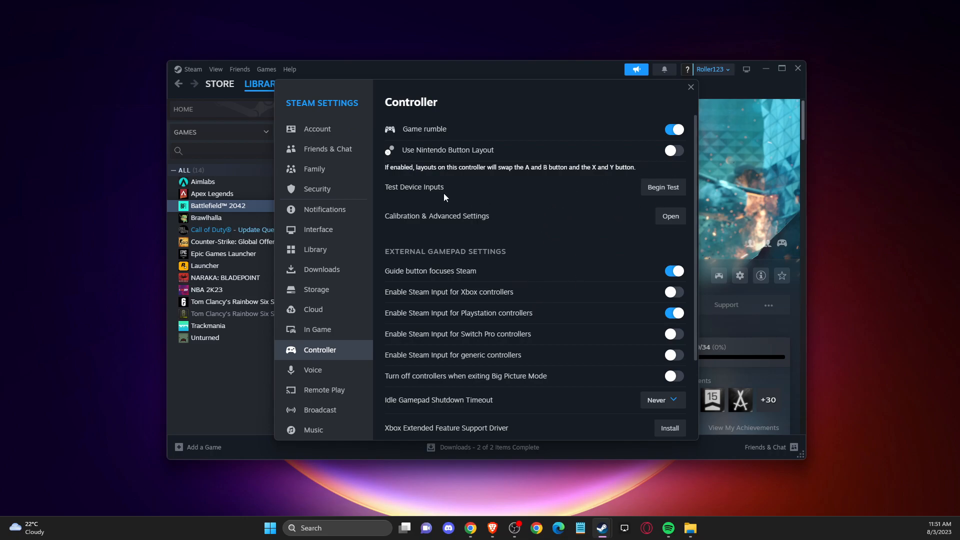
mouse_move(662, 187)
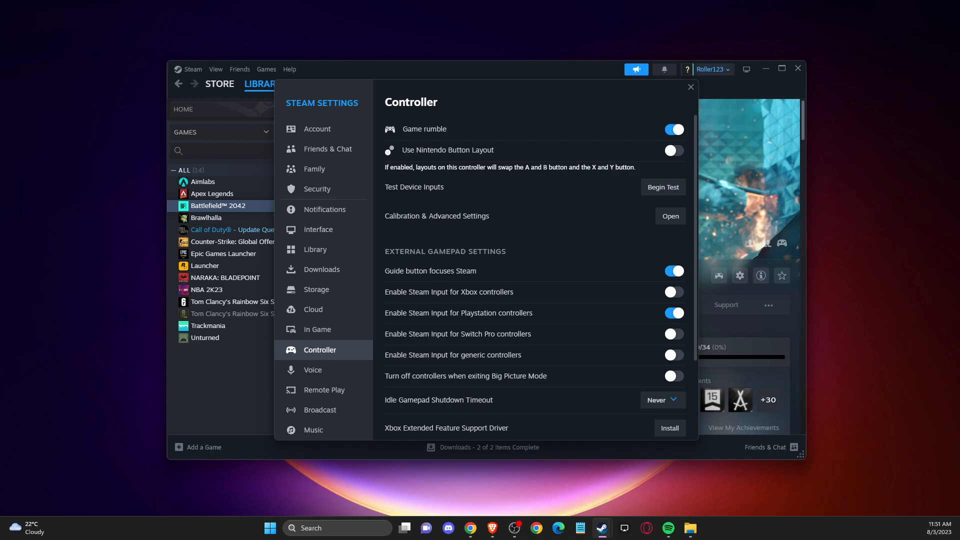
click(662, 187)
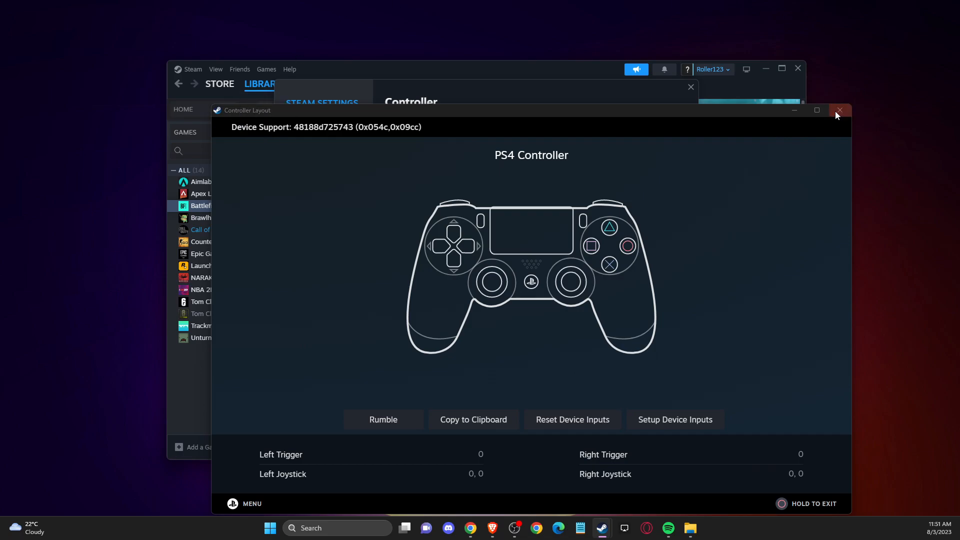
click(839, 109)
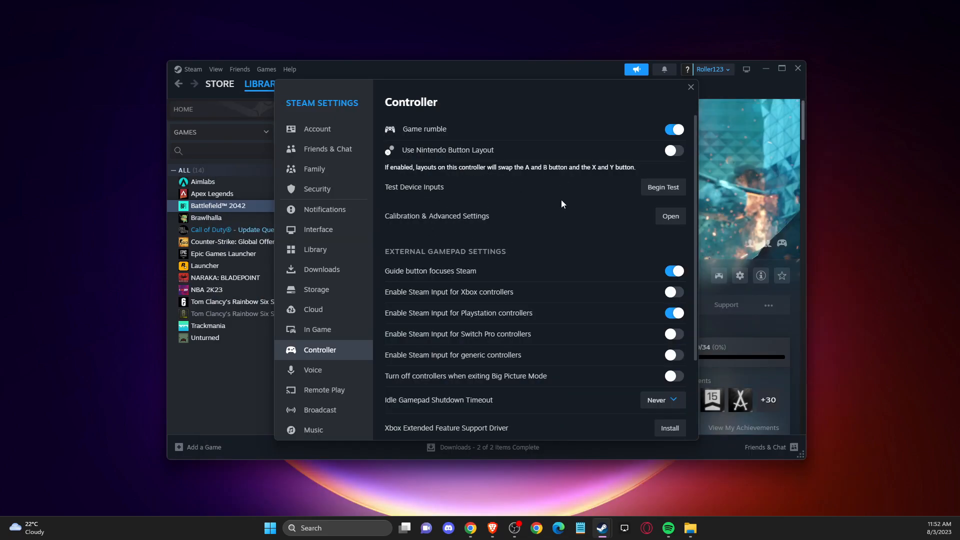
mouse_move(437, 351)
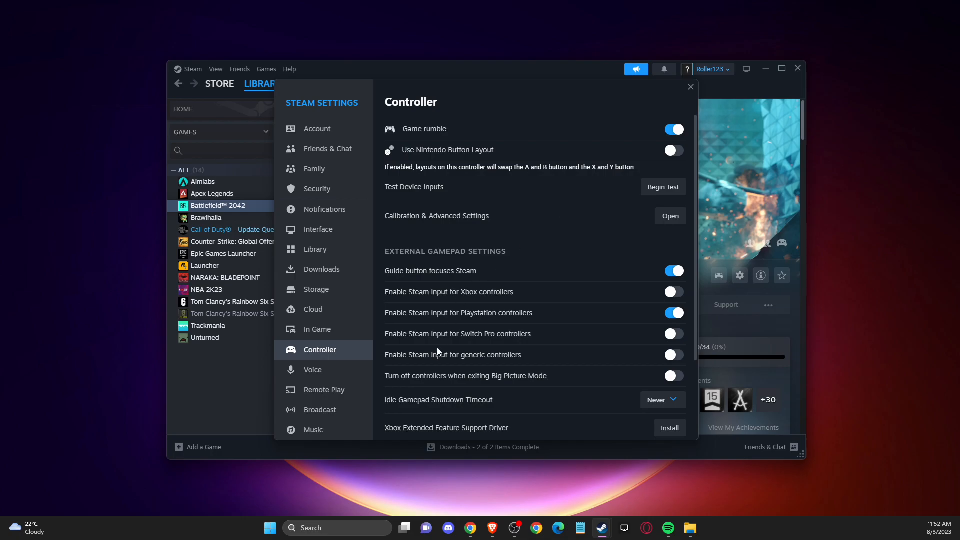
mouse_move(421, 279)
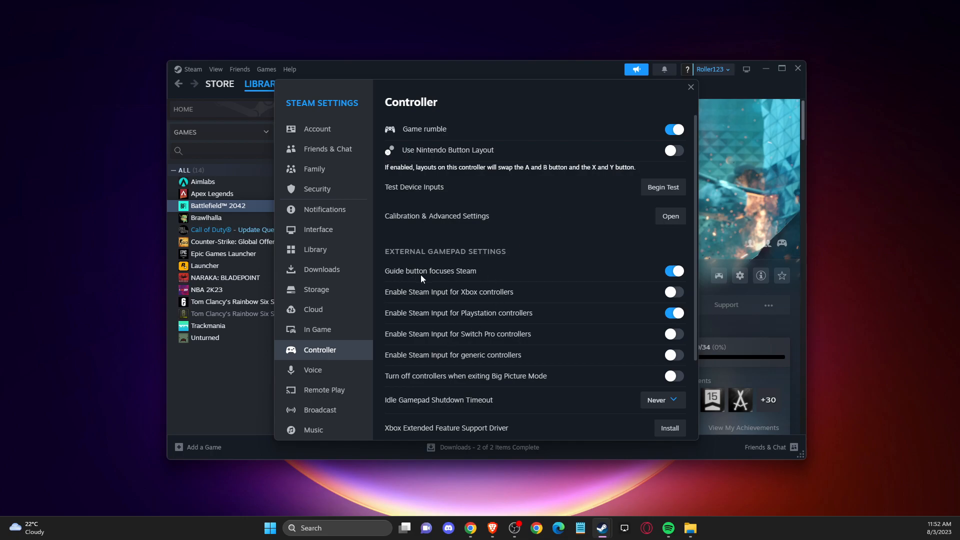
mouse_move(541, 282)
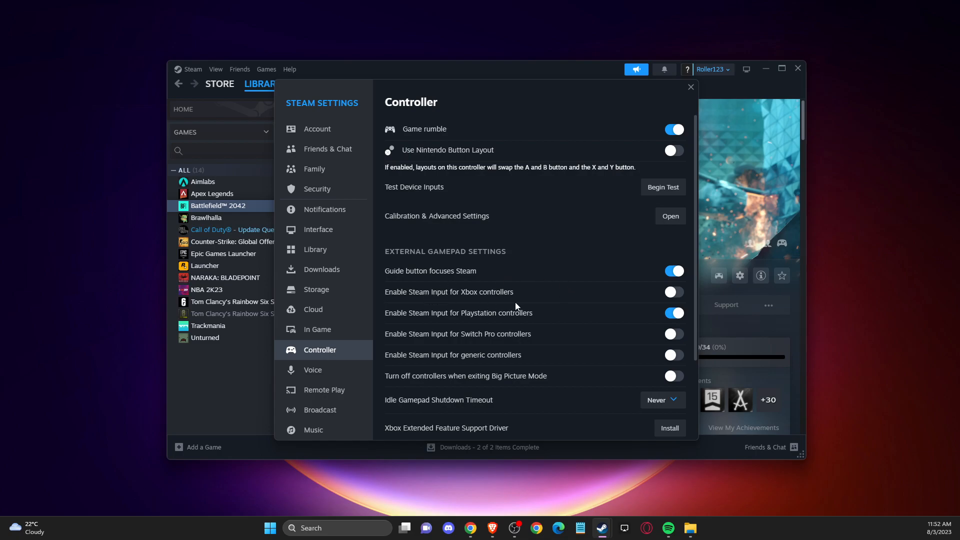
mouse_move(574, 318)
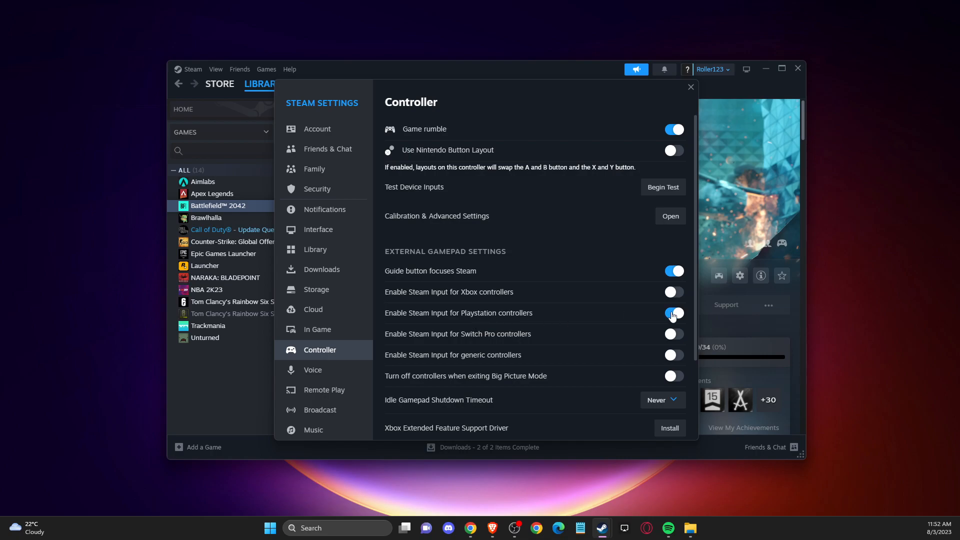
click(672, 313)
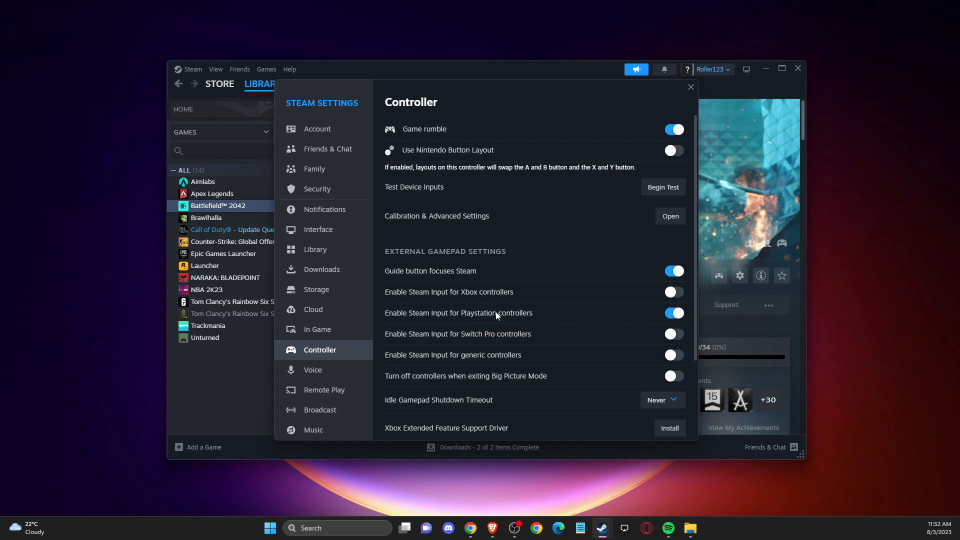
mouse_move(554, 302)
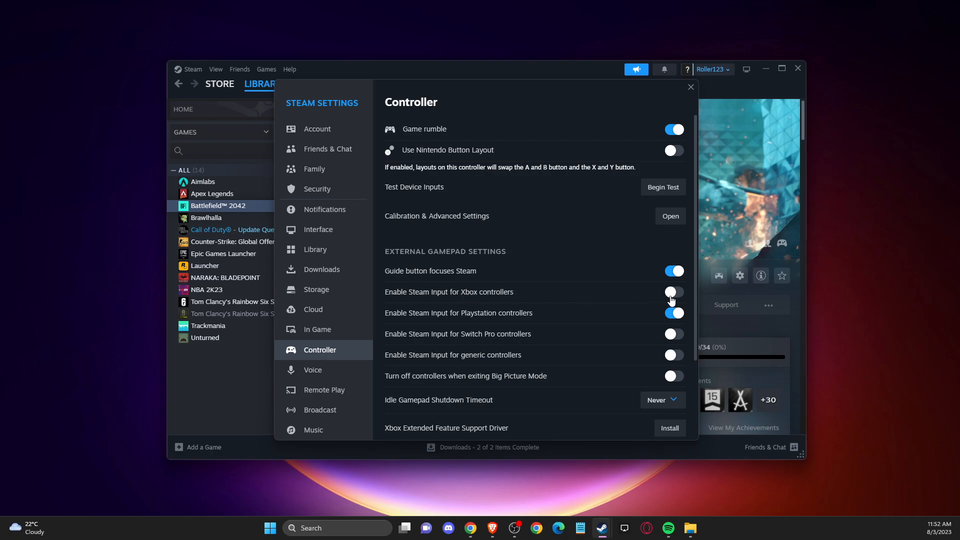
Reopen the Idle Gamepad Shutdown Timeout choices and keep it at Never
scroll(down, 3)
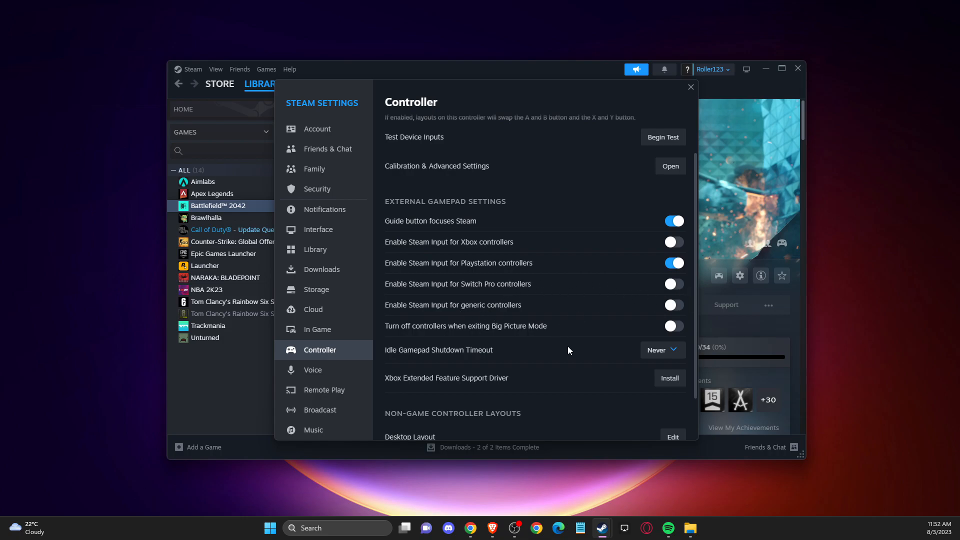
scroll(down, 3)
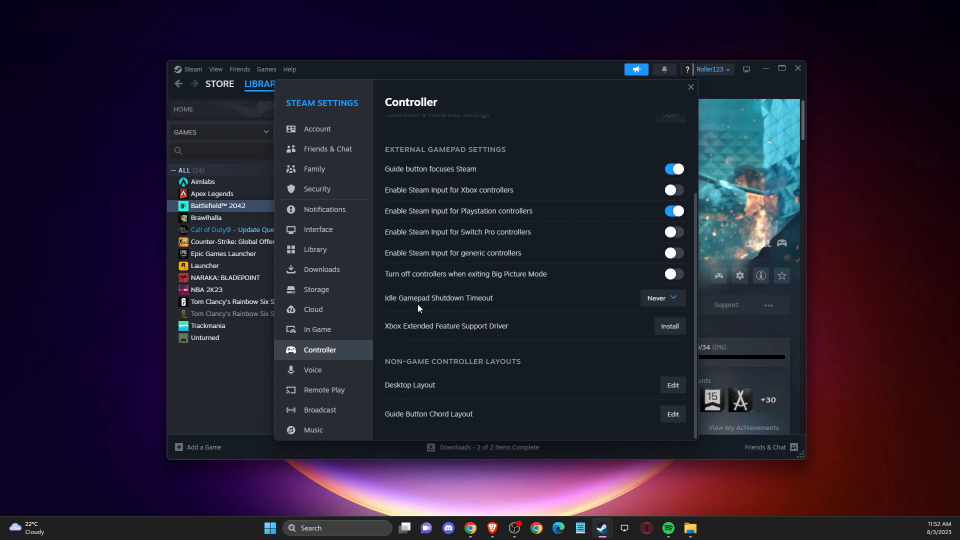
click(661, 298)
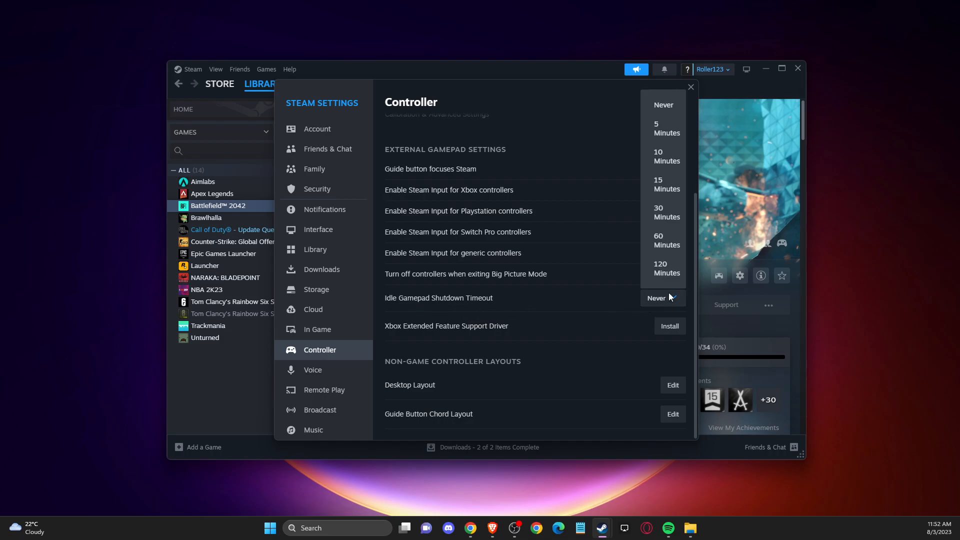
mouse_move(664, 184)
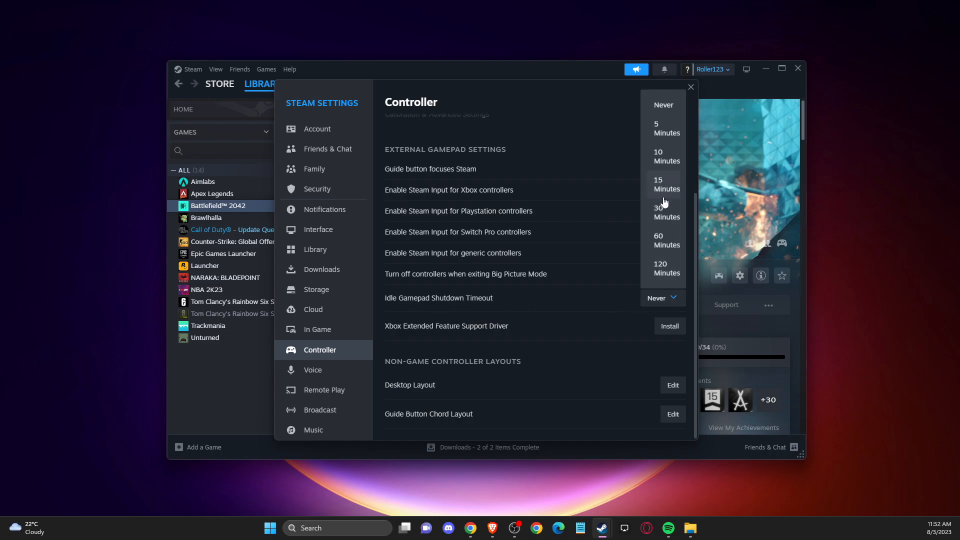
mouse_move(662, 109)
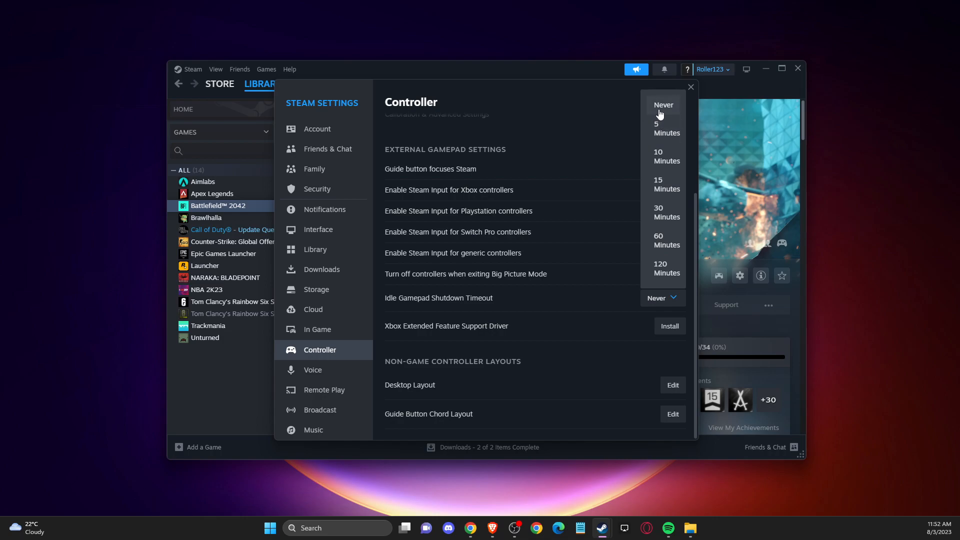
click(663, 105)
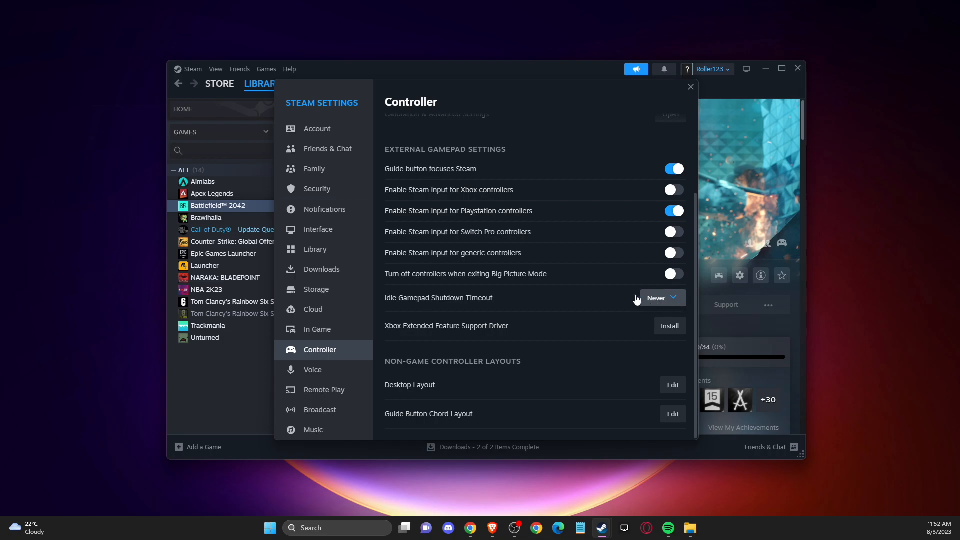
mouse_move(571, 336)
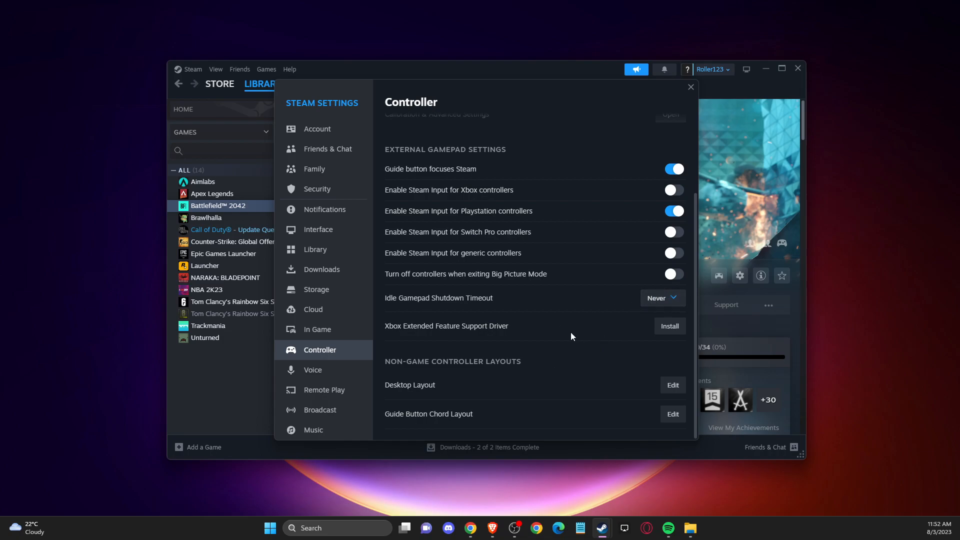
mouse_move(540, 240)
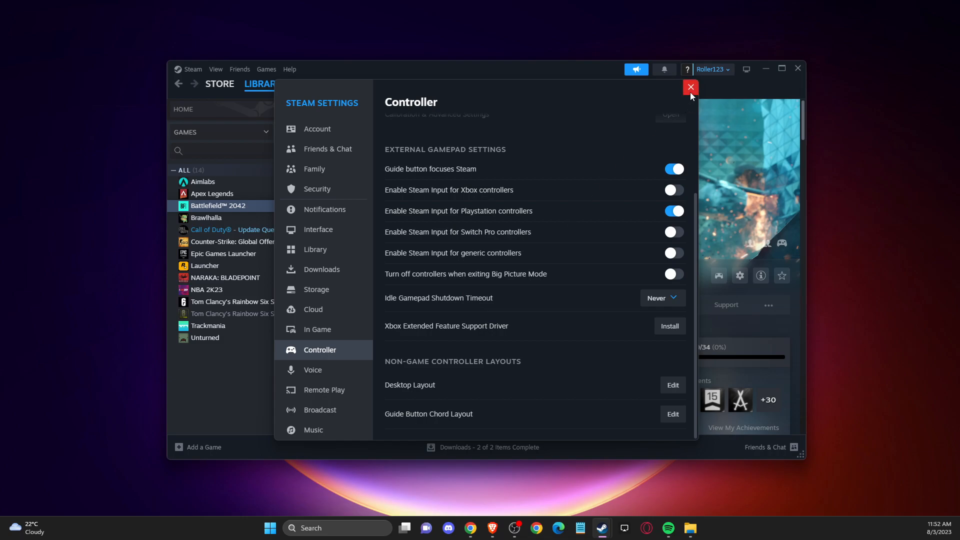
Close the settings and bring up Battlefield 2042's properties from the library
click(690, 88)
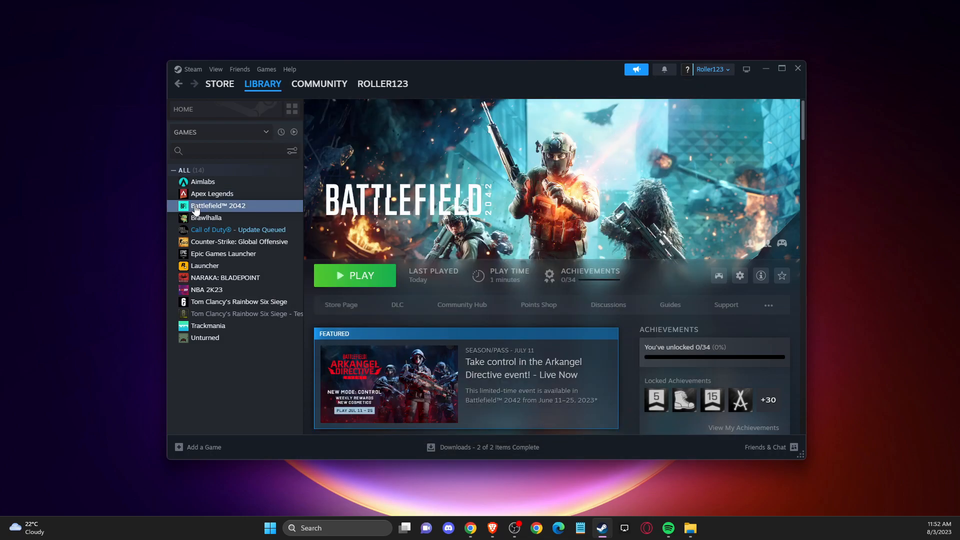
right_click(218, 205)
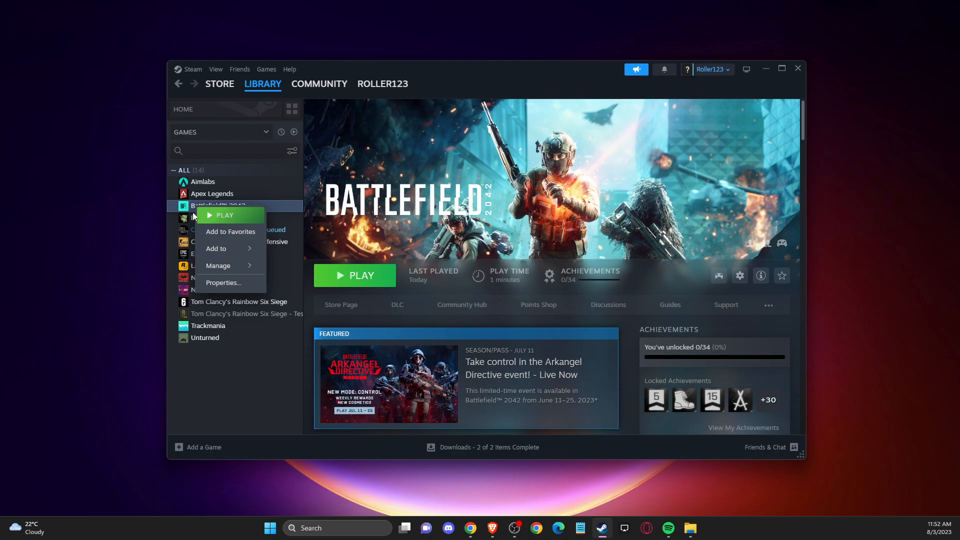
mouse_move(217, 265)
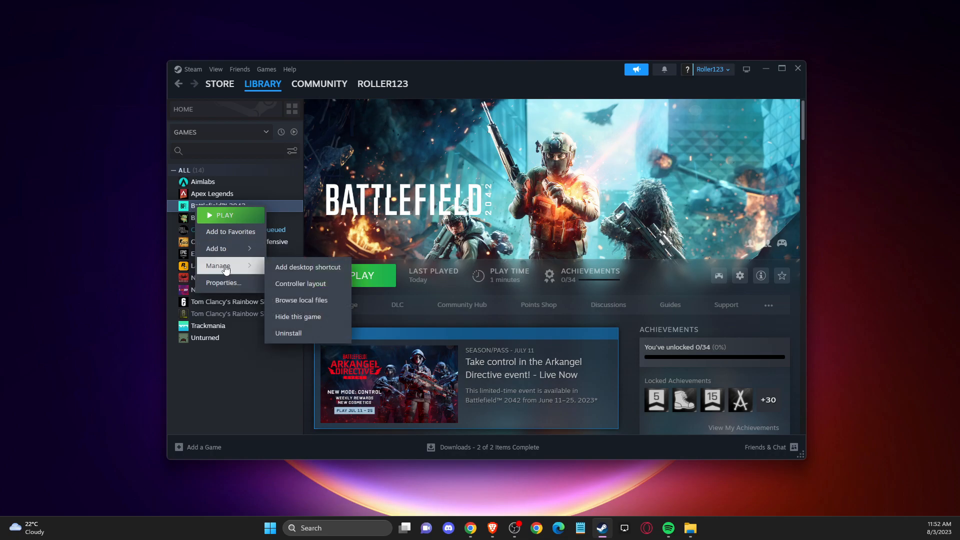
click(222, 282)
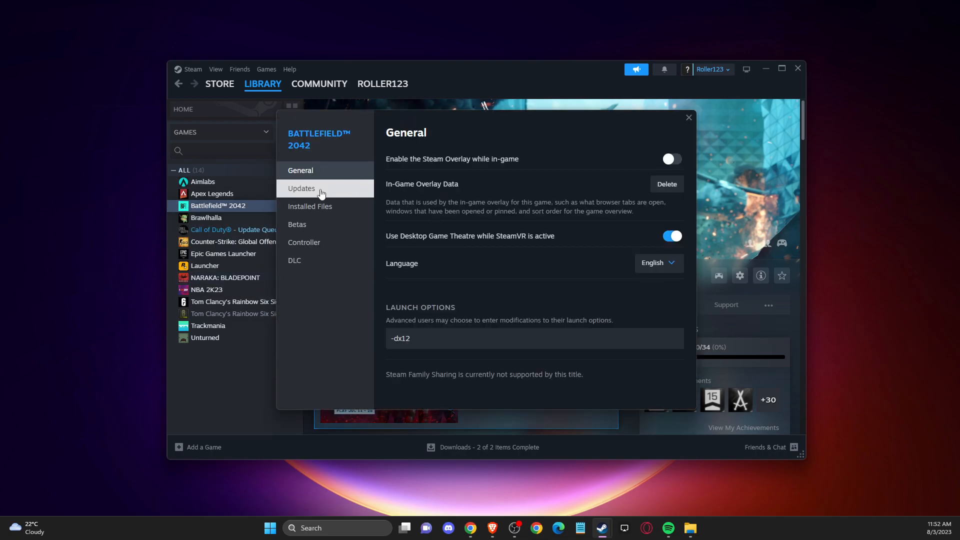
Show the Controller page and list the 'Override for Battlefield 2042' Steam Input choices
click(304, 242)
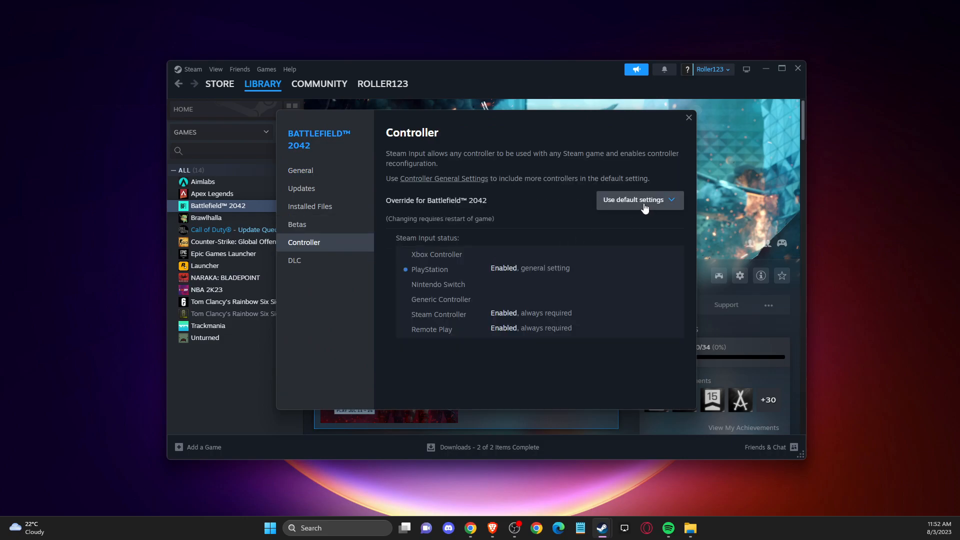
click(639, 200)
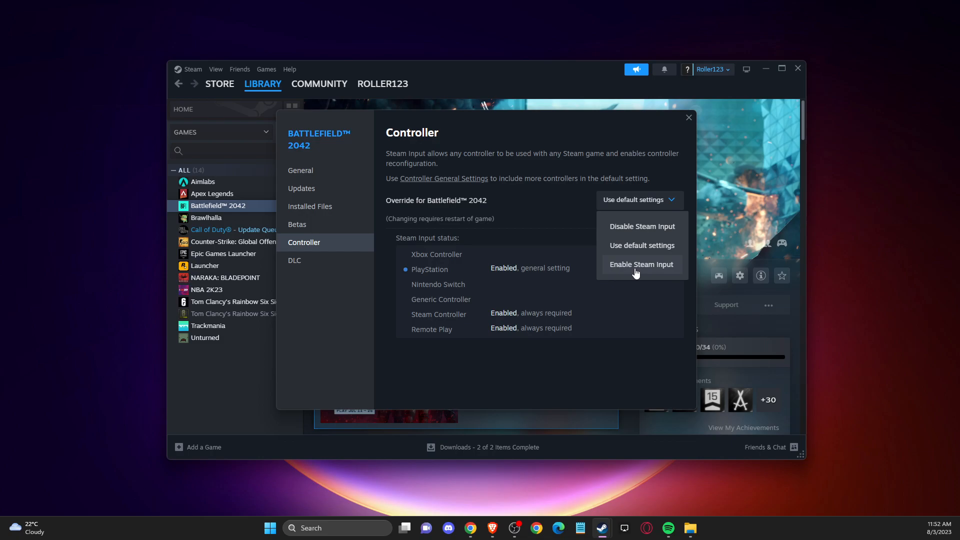
mouse_move(636, 250)
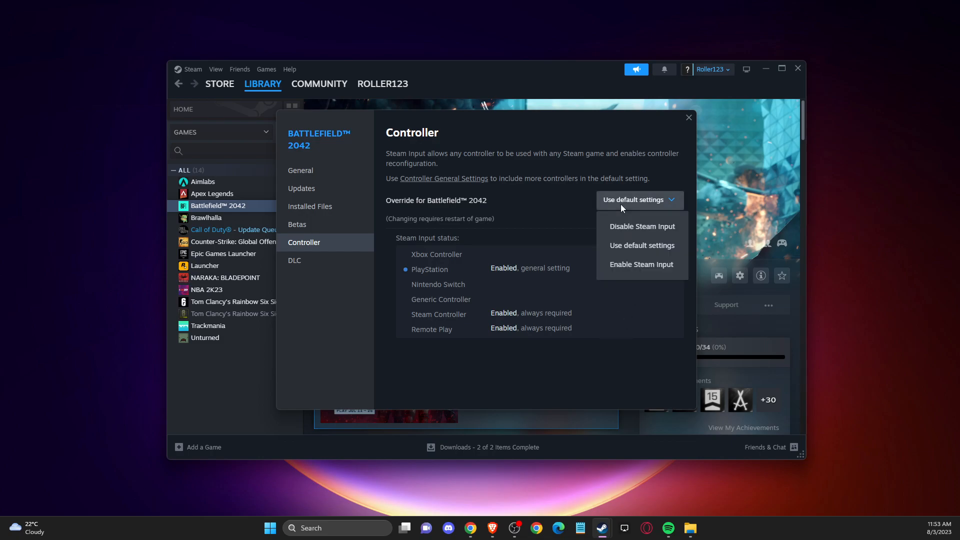
mouse_move(640, 246)
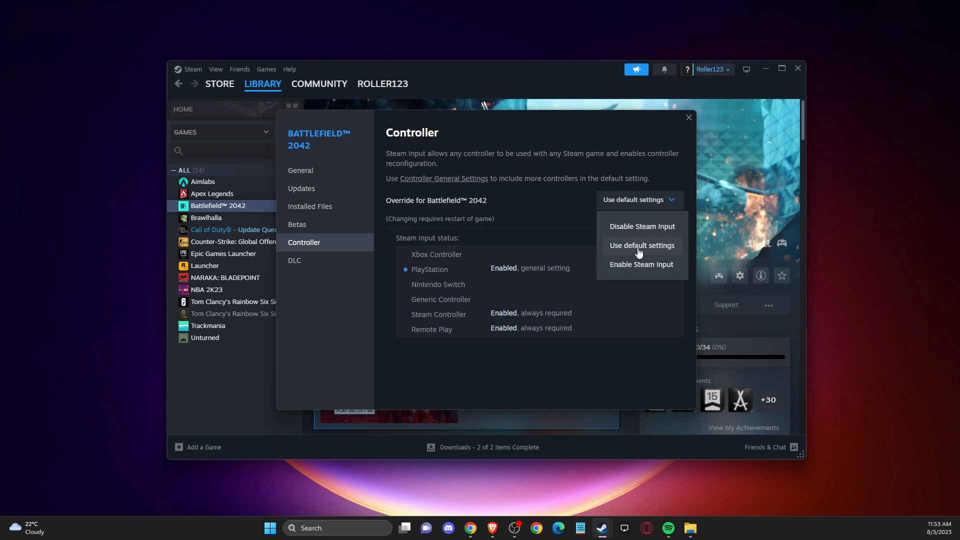
mouse_move(631, 228)
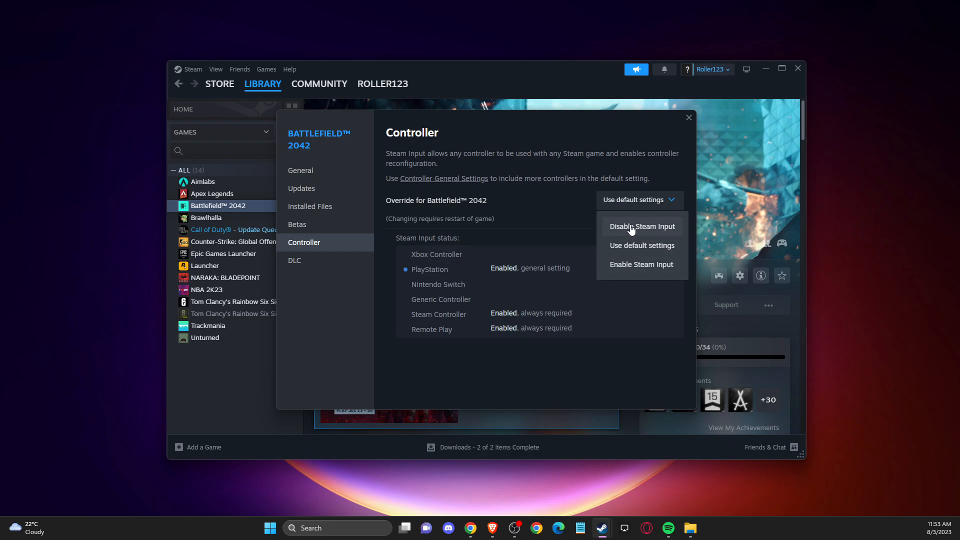
mouse_move(637, 264)
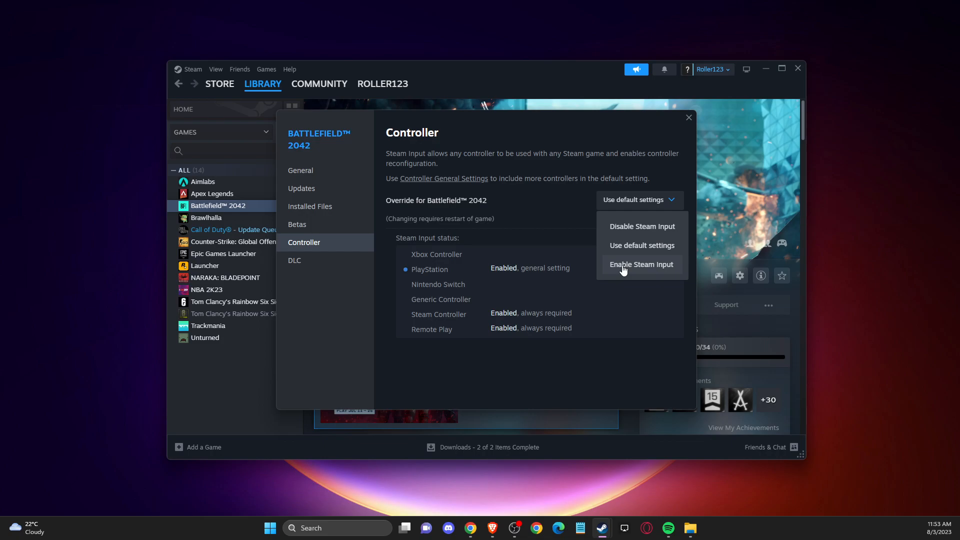
mouse_move(640, 218)
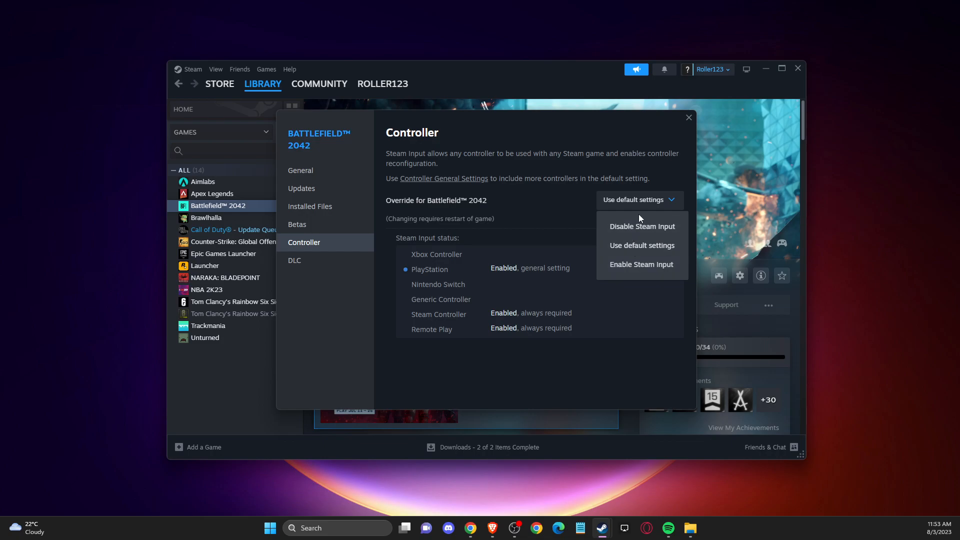
mouse_move(690, 122)
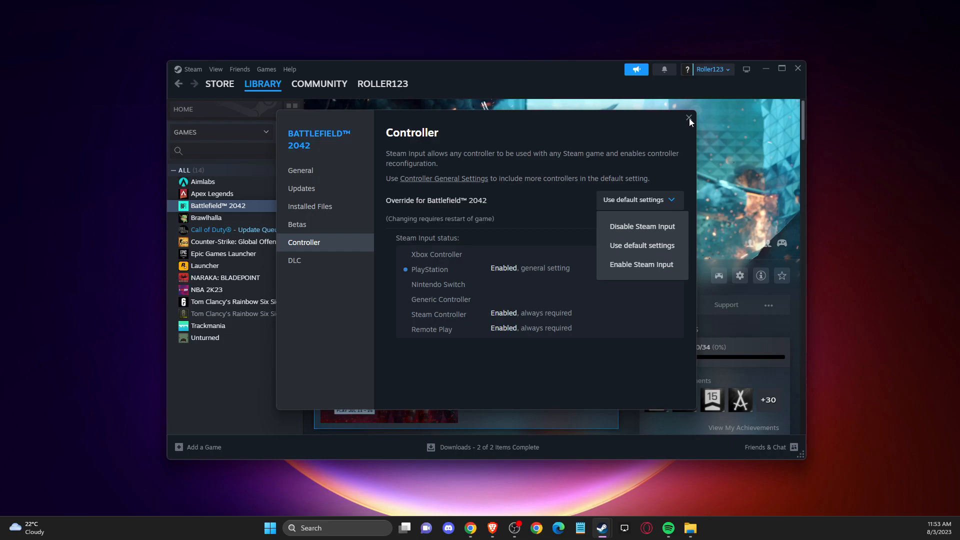